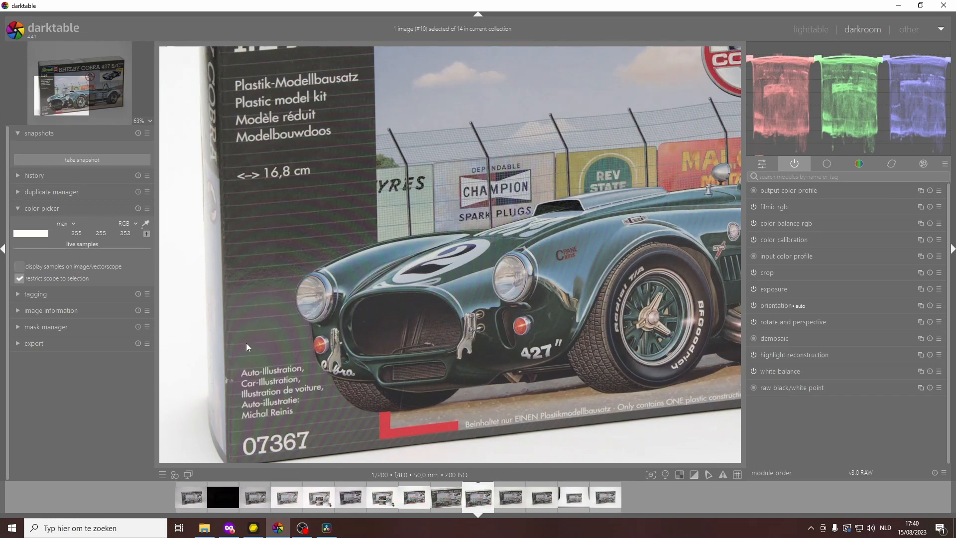
{"action": "mouse_move", "coordinate": [256, 347]}
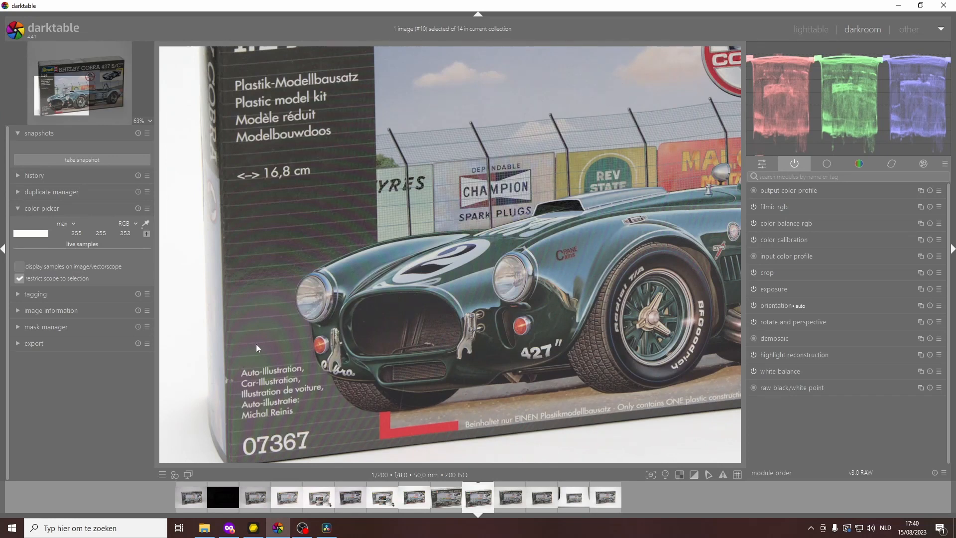
{"action": "mouse_move", "coordinate": [281, 332]}
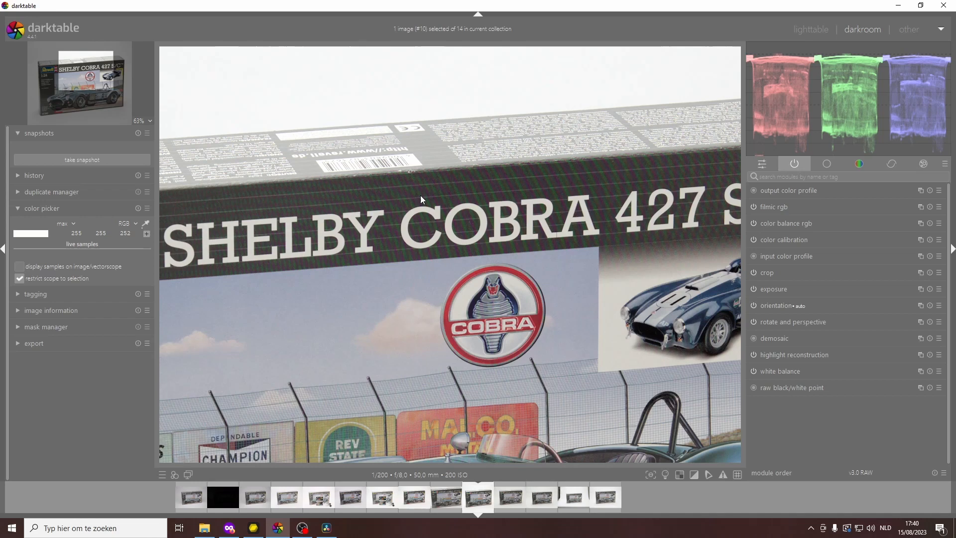
{"action": "mouse_move", "coordinate": [526, 194]}
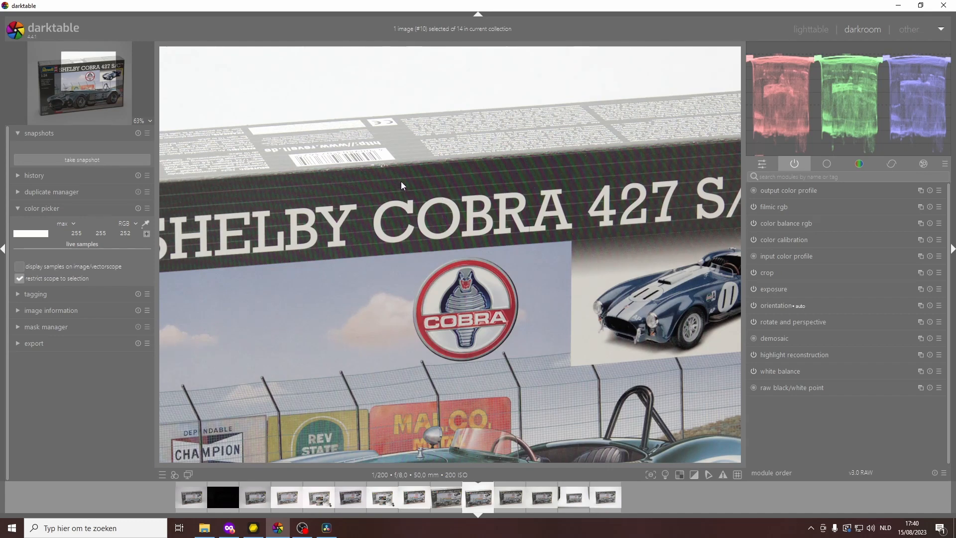
{"action": "mouse_move", "coordinate": [405, 191]}
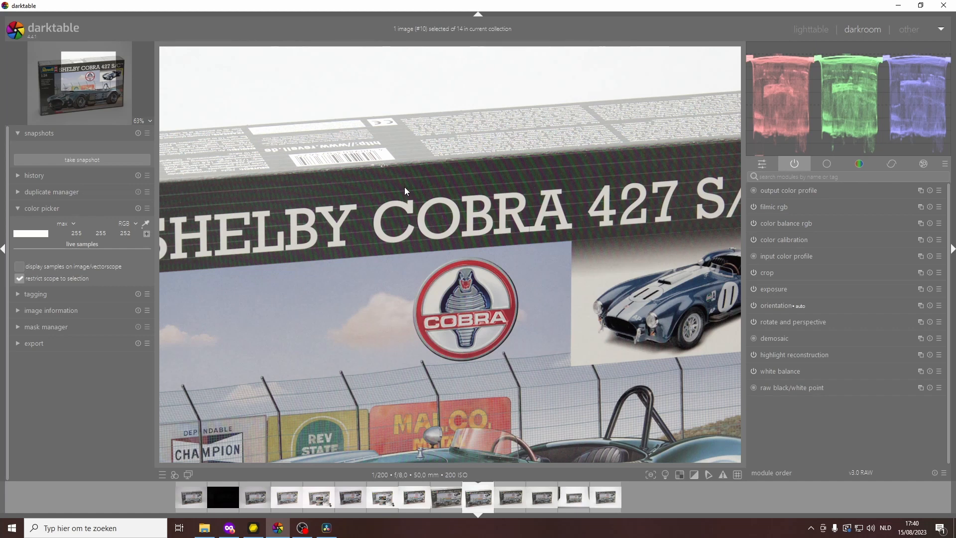
Search the modules for 'surface' to show the surface blur module and its settings.
{"action": "left_click", "coordinate": [793, 177]}
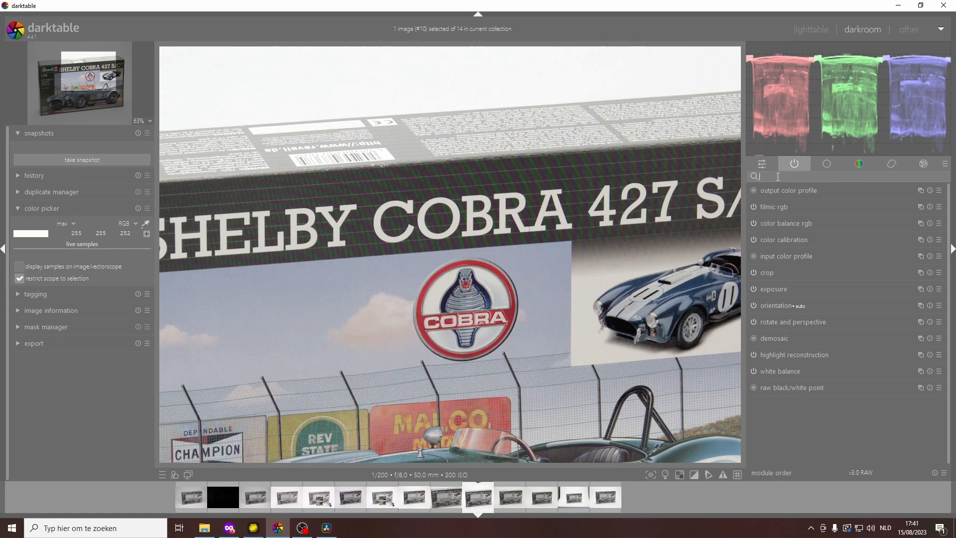
{"action": "type", "text": "surface"}
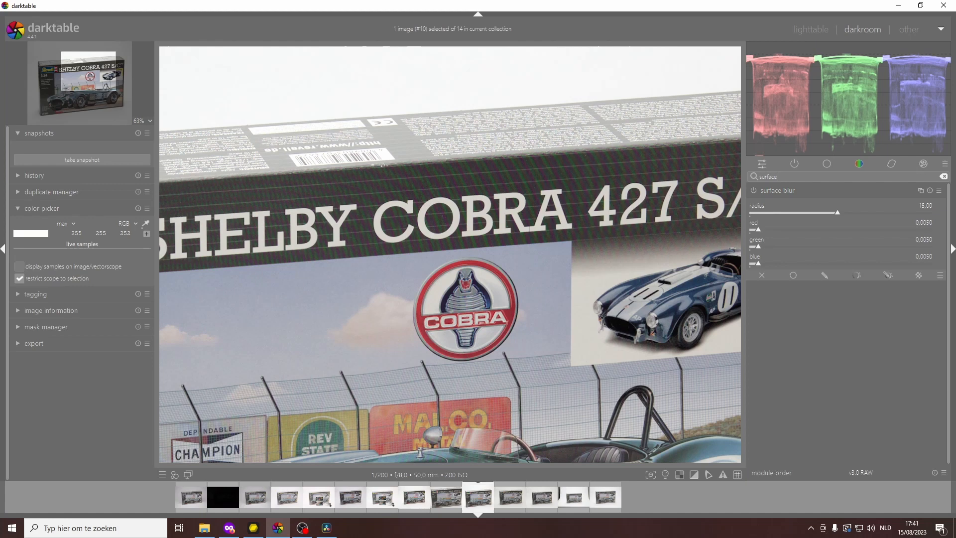
{"action": "mouse_move", "coordinate": [770, 195]}
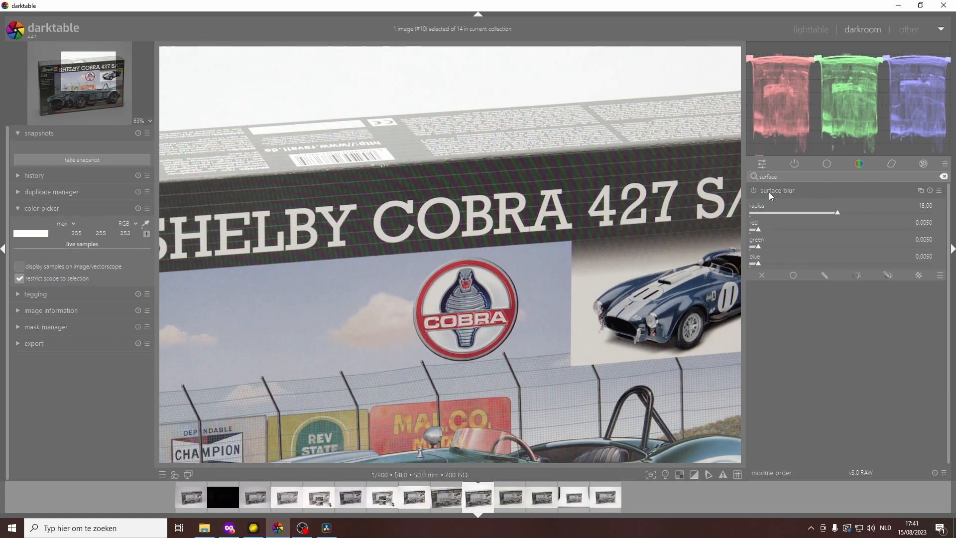
{"action": "mouse_move", "coordinate": [777, 190]}
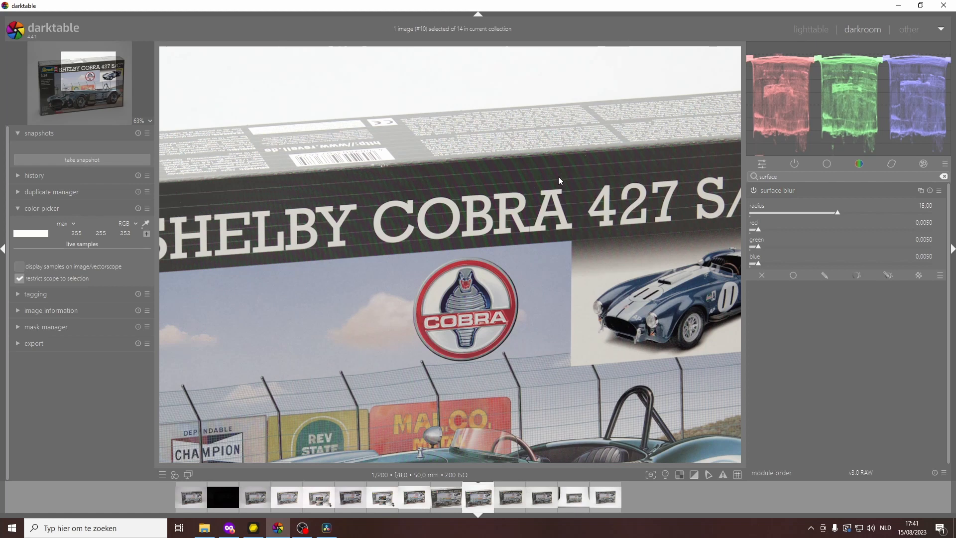
{"action": "mouse_move", "coordinate": [717, 169]}
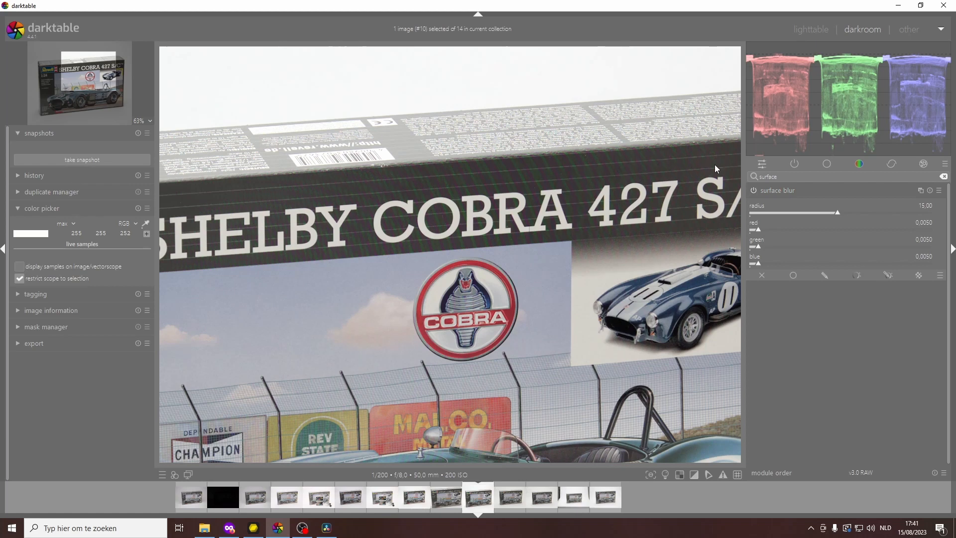
{"action": "mouse_move", "coordinate": [862, 236]}
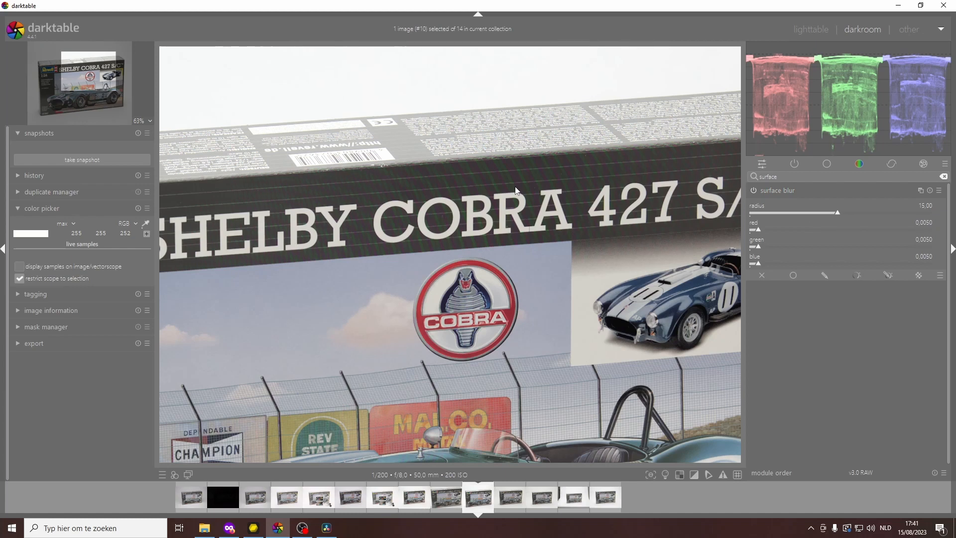
{"action": "mouse_move", "coordinate": [782, 229]}
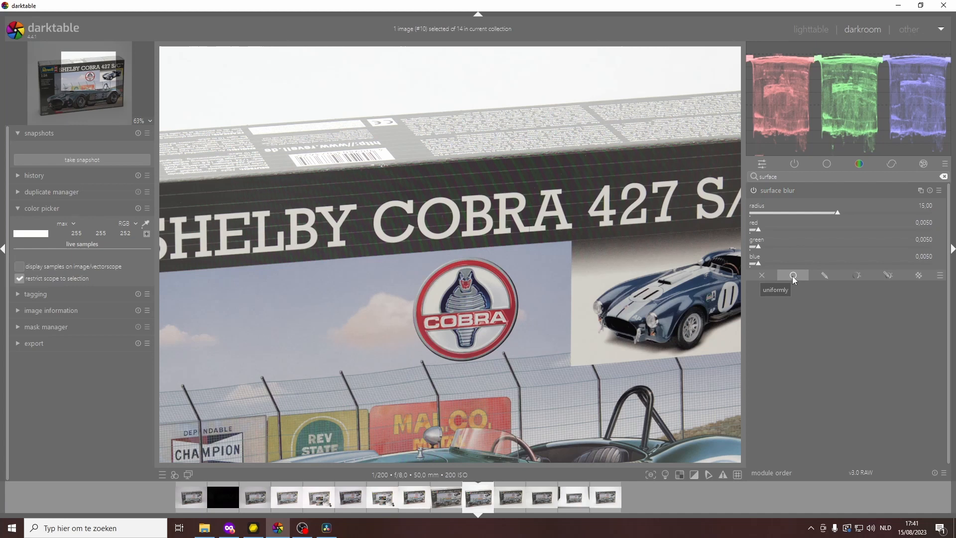
Set surface blur blending to 'uniformly' with the chromaticity blend mode.
{"action": "left_click", "coordinate": [794, 275]}
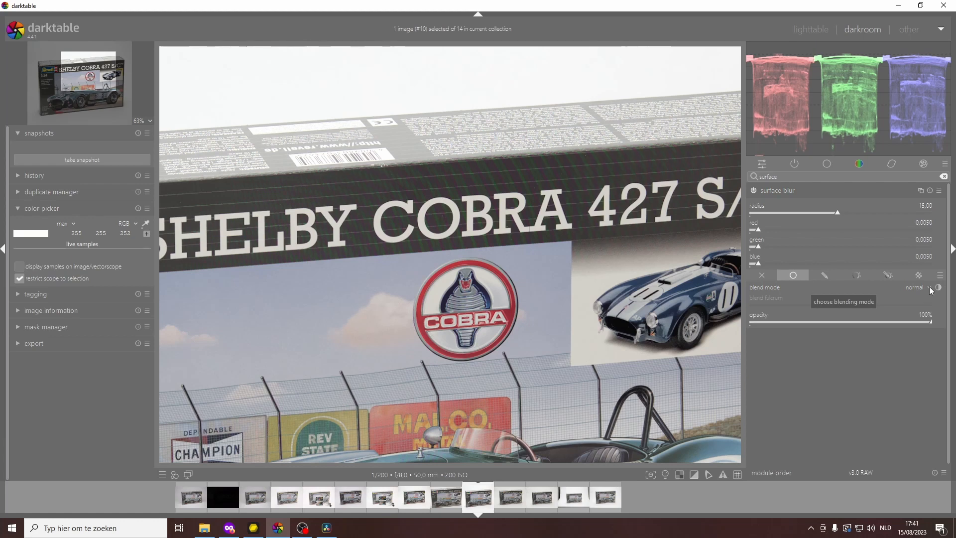
{"action": "left_click", "coordinate": [918, 288]}
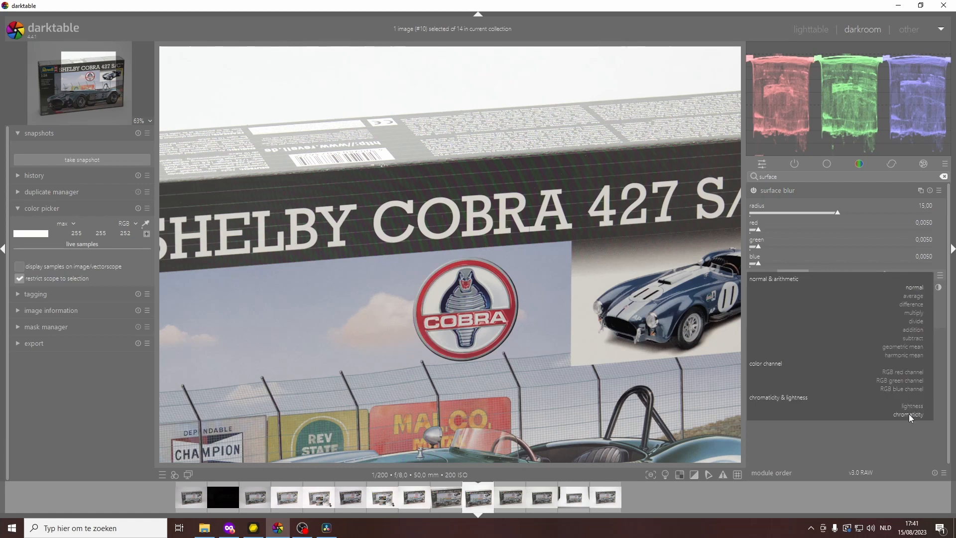
{"action": "left_click", "coordinate": [908, 415]}
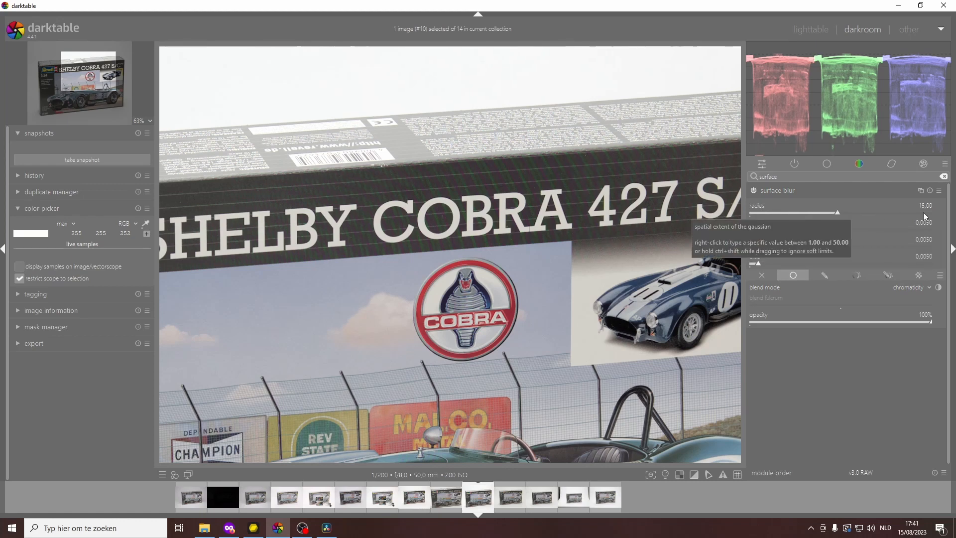
{"action": "mouse_move", "coordinate": [891, 225]}
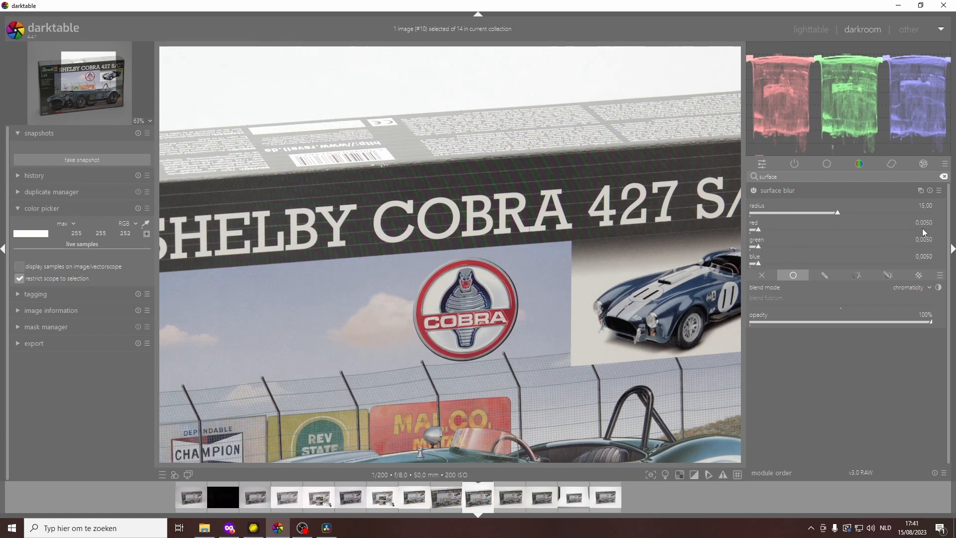
{"action": "mouse_move", "coordinate": [924, 231]}
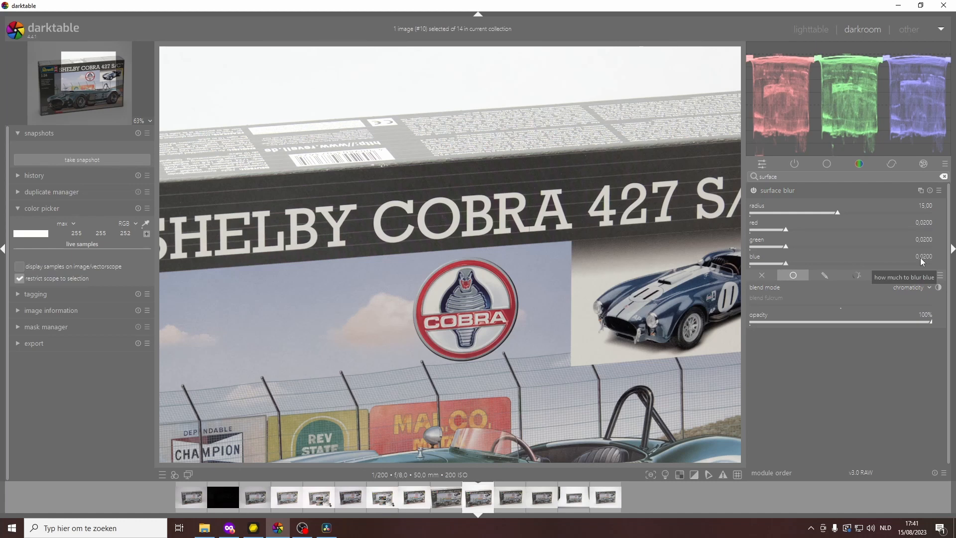
{"action": "mouse_move", "coordinate": [886, 220]}
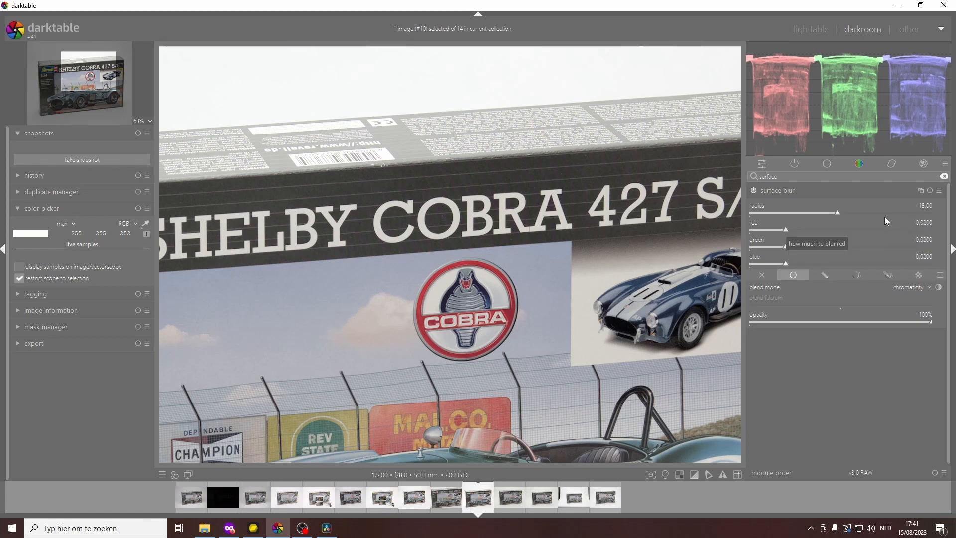
Move the surface blur radius slider through about 9 and 12.5, settling back at 15.
{"action": "left_click_drag", "start_coordinate": [839, 212], "coordinate": [907, 212]}
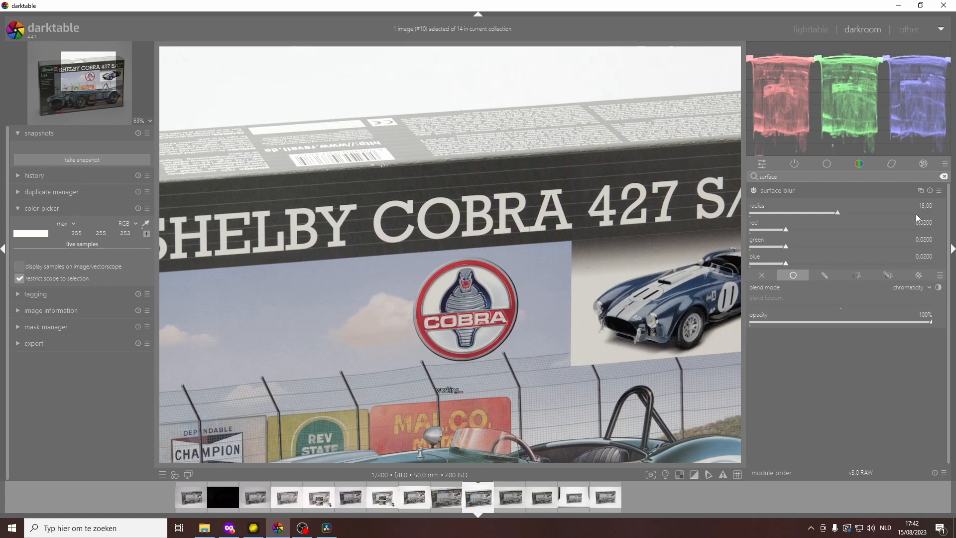
{"action": "left_click_drag", "start_coordinate": [840, 212], "coordinate": [801, 212]}
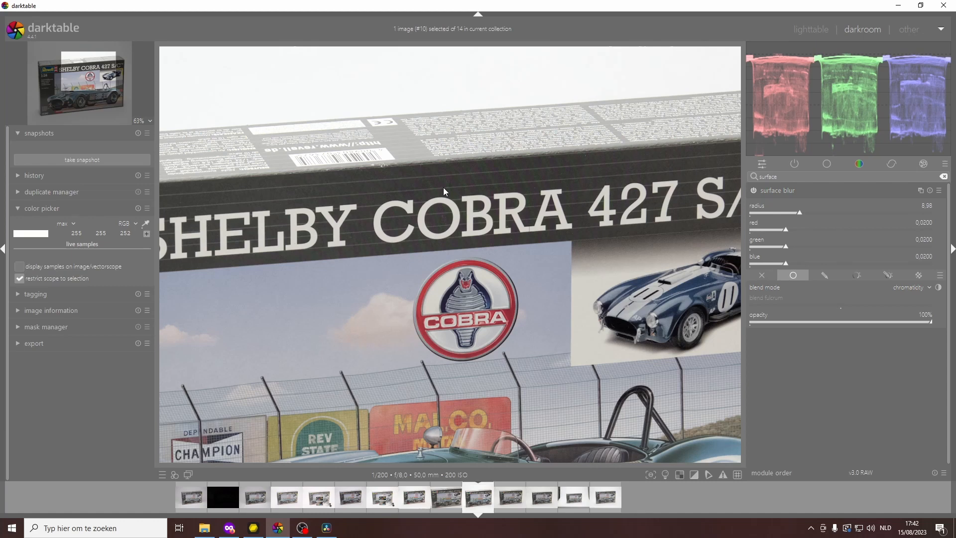
{"action": "left_click_drag", "start_coordinate": [800, 213], "coordinate": [822, 213]}
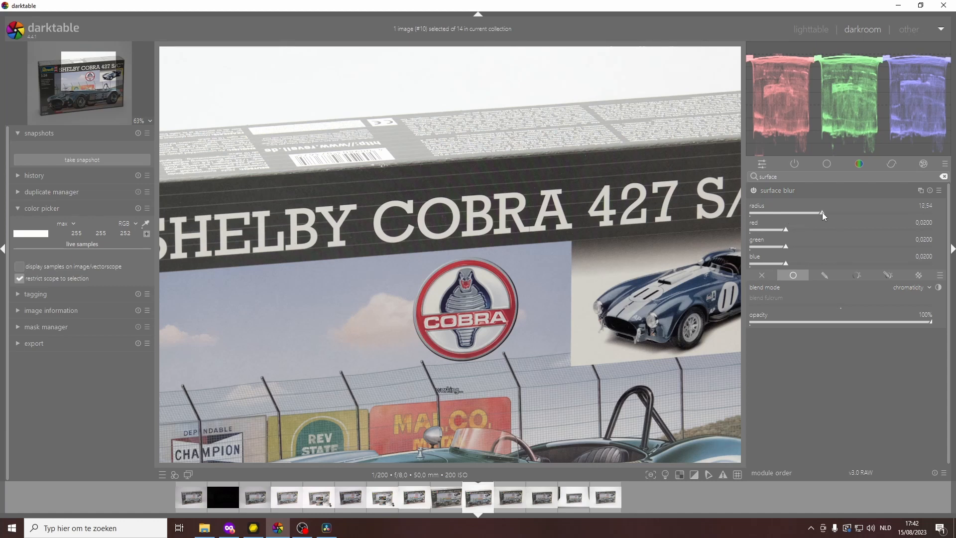
{"action": "left_click_drag", "start_coordinate": [823, 212], "coordinate": [837, 212]}
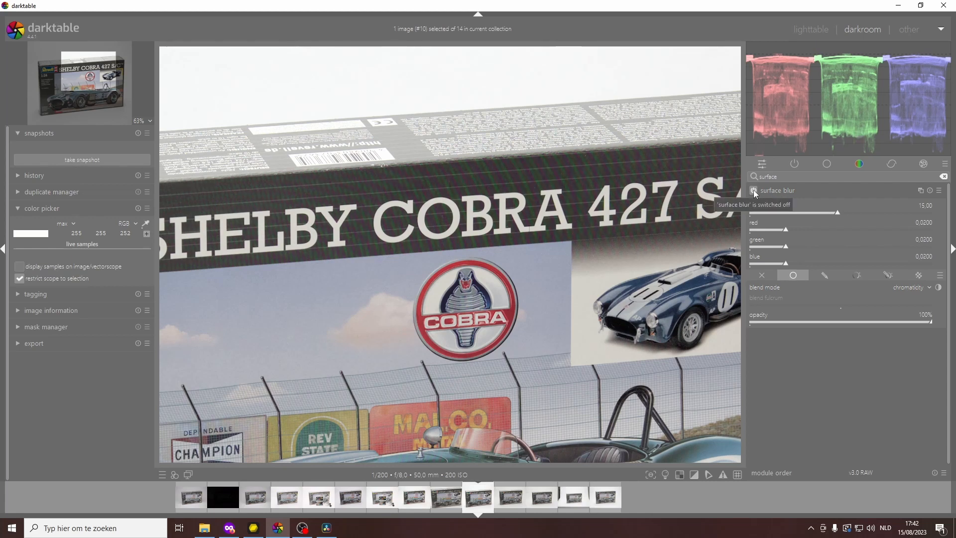
{"action": "left_click", "coordinate": [753, 191]}
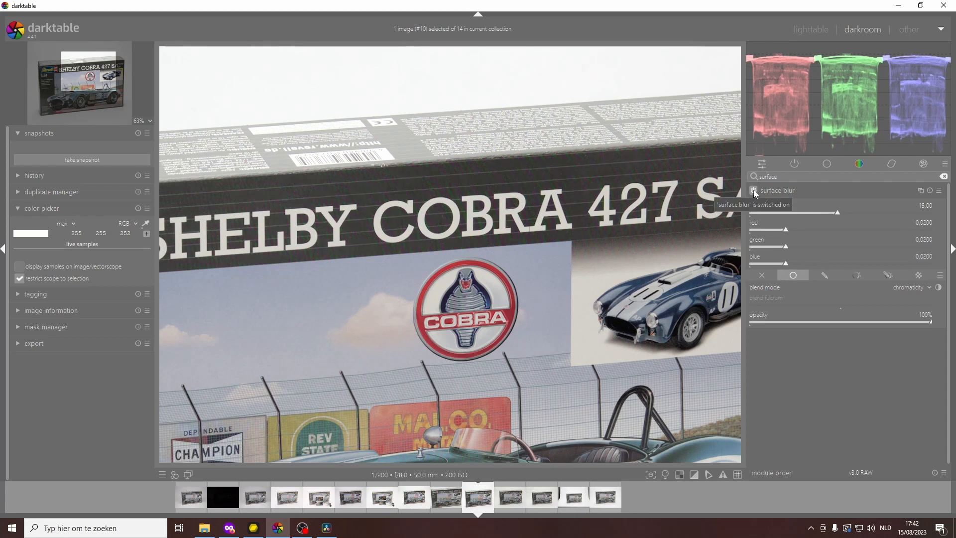